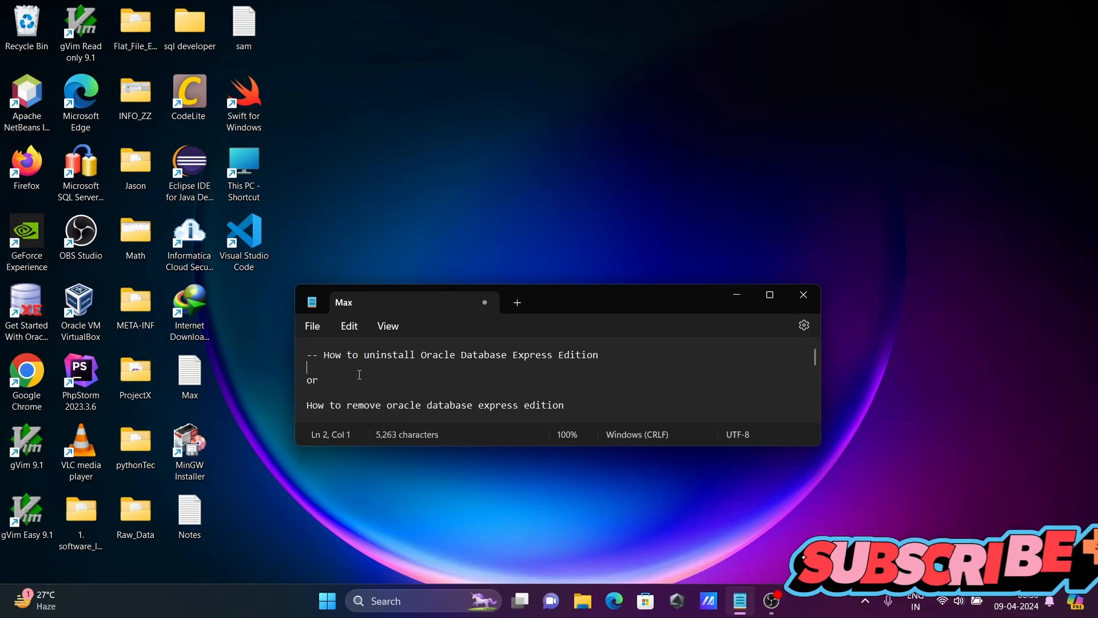
mouse_move(573, 365)
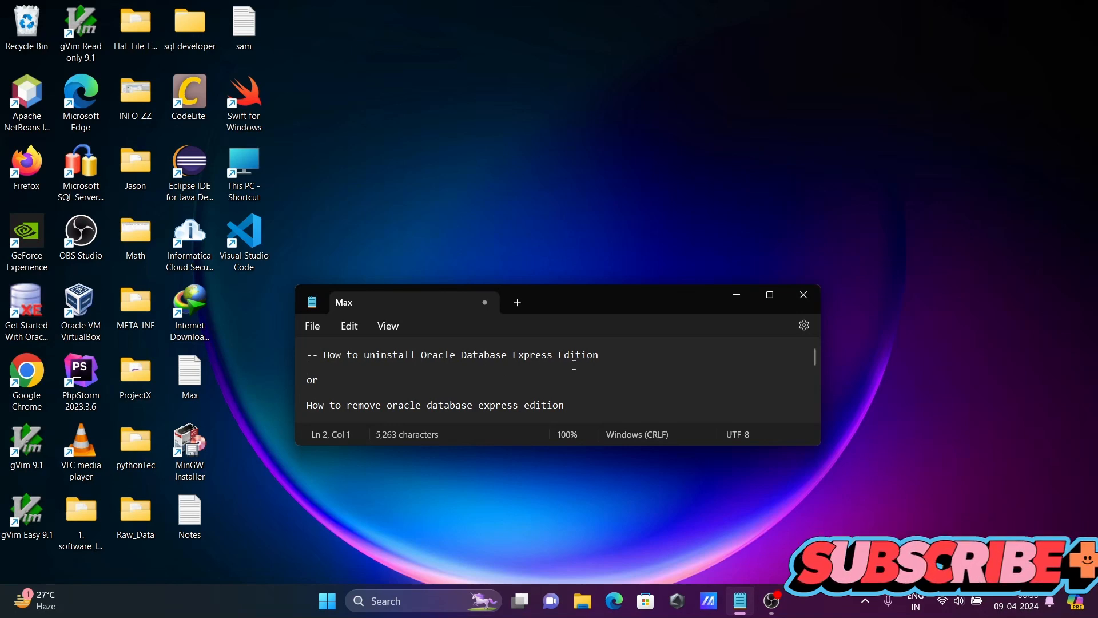
mouse_move(370, 397)
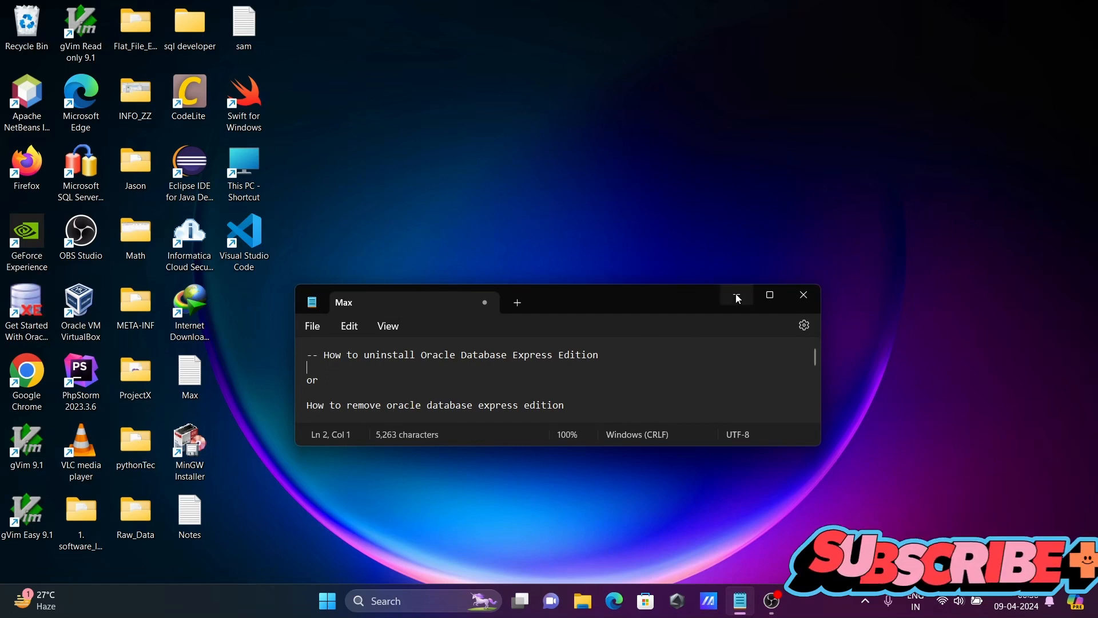
Step: Minimize Notepad and launch Control Panel from a 'control Panel' taskbar search
click(736, 294)
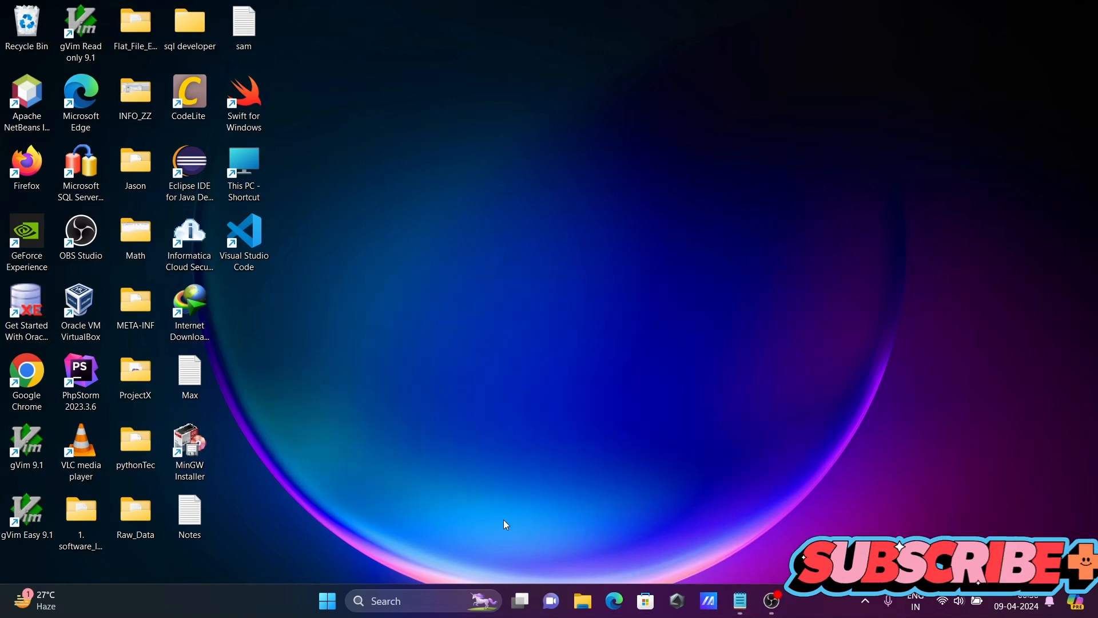
text(control Panel)
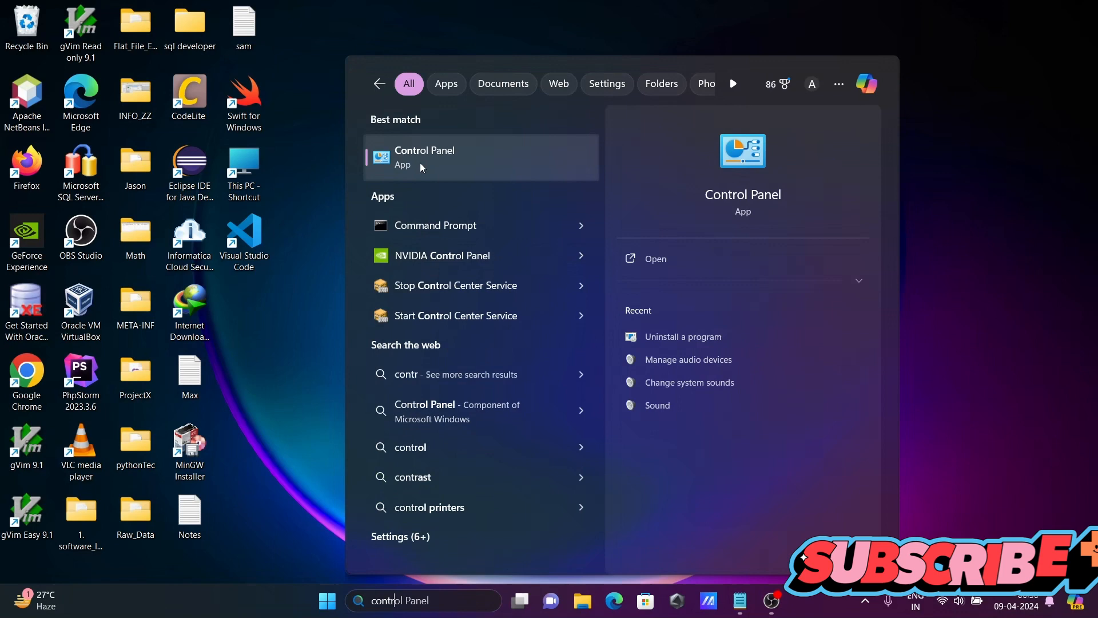
click(425, 156)
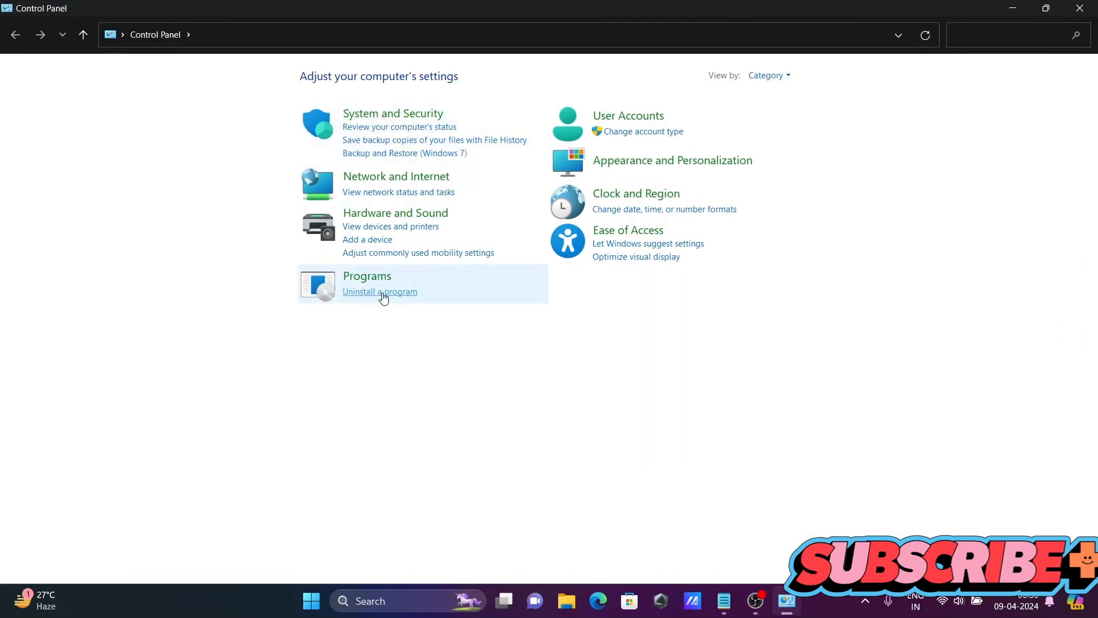
Step: Open Uninstall a program and select Oracle Database 11g Express Edition
click(379, 291)
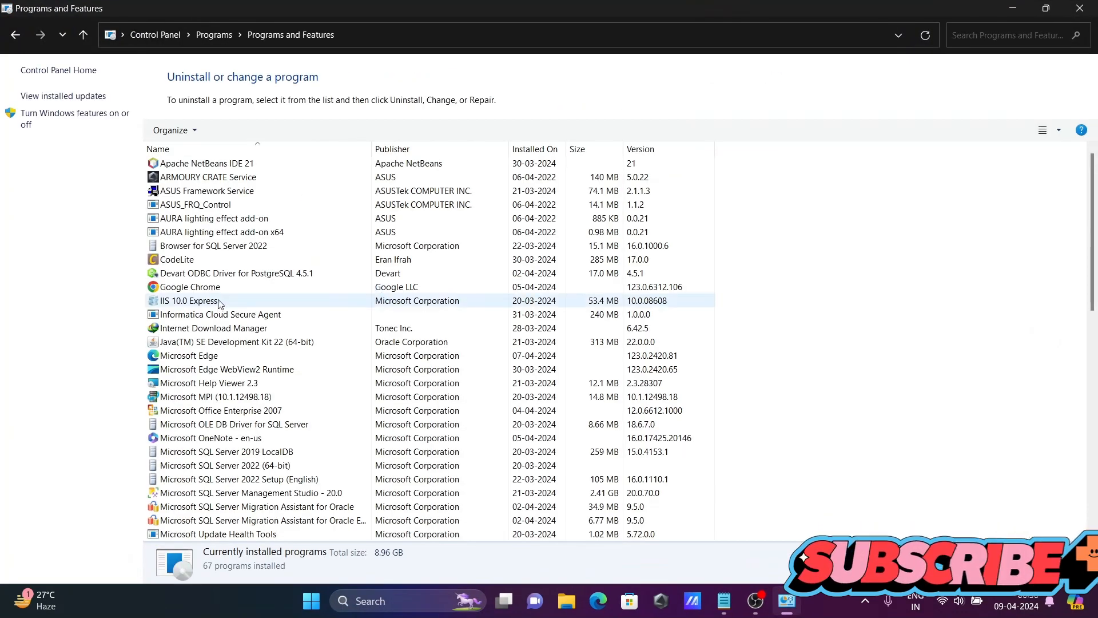
scroll(down, 3)
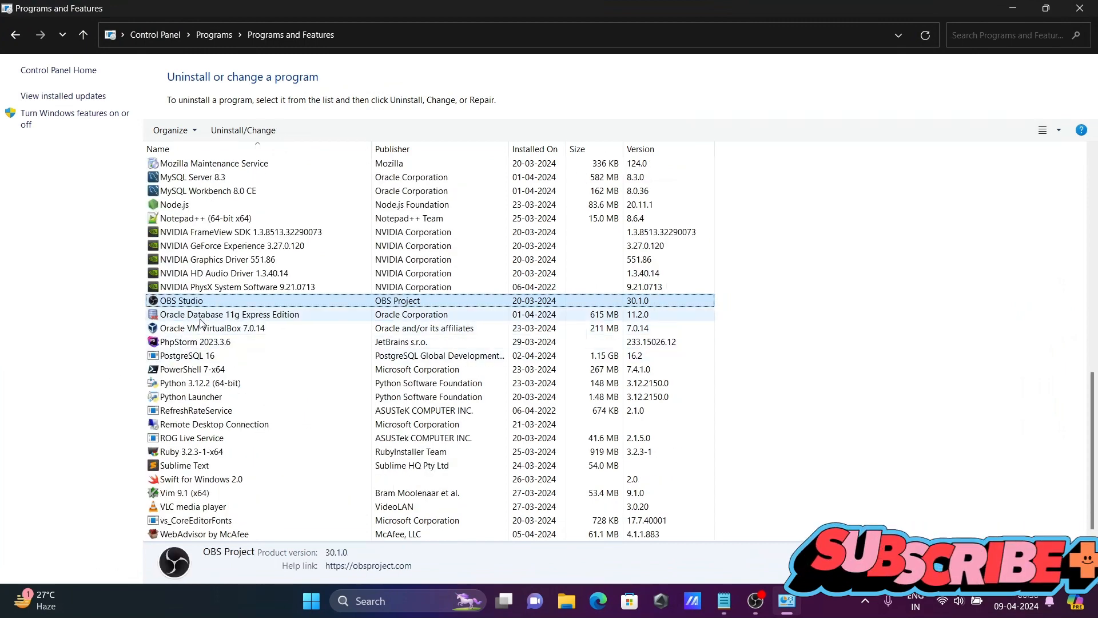
click(229, 314)
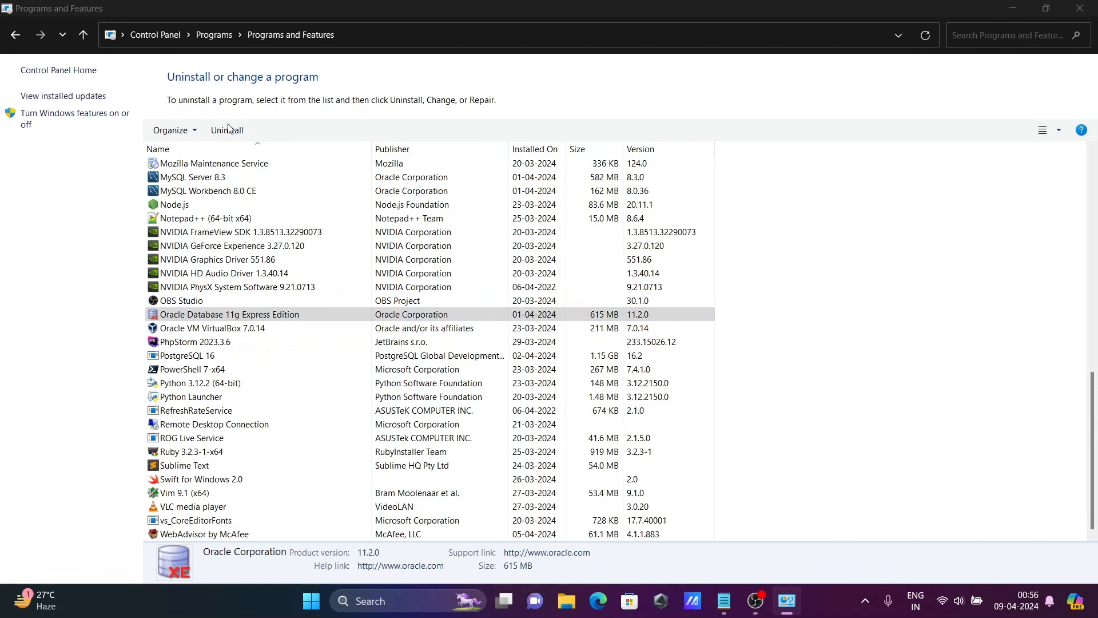
mouse_move(456, 411)
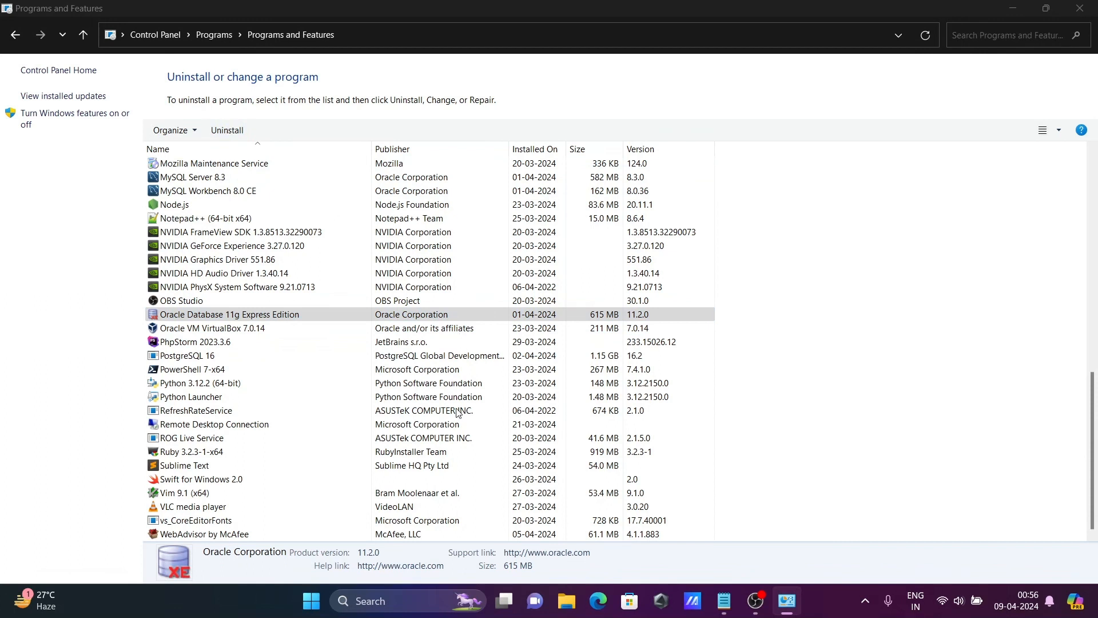
Step: Uninstall Oracle Database 11g Express Edition to bring up the InstallShield removal prompt
click(196, 409)
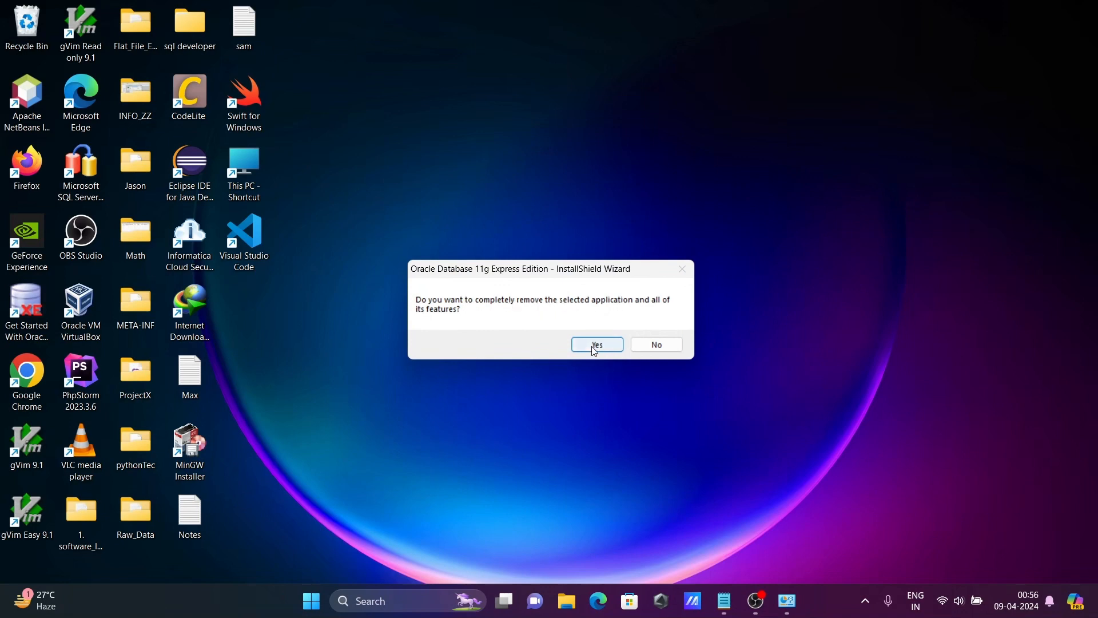
Step: Answer Yes to removing the application and all features, waiting for Uninstall Complete
click(595, 343)
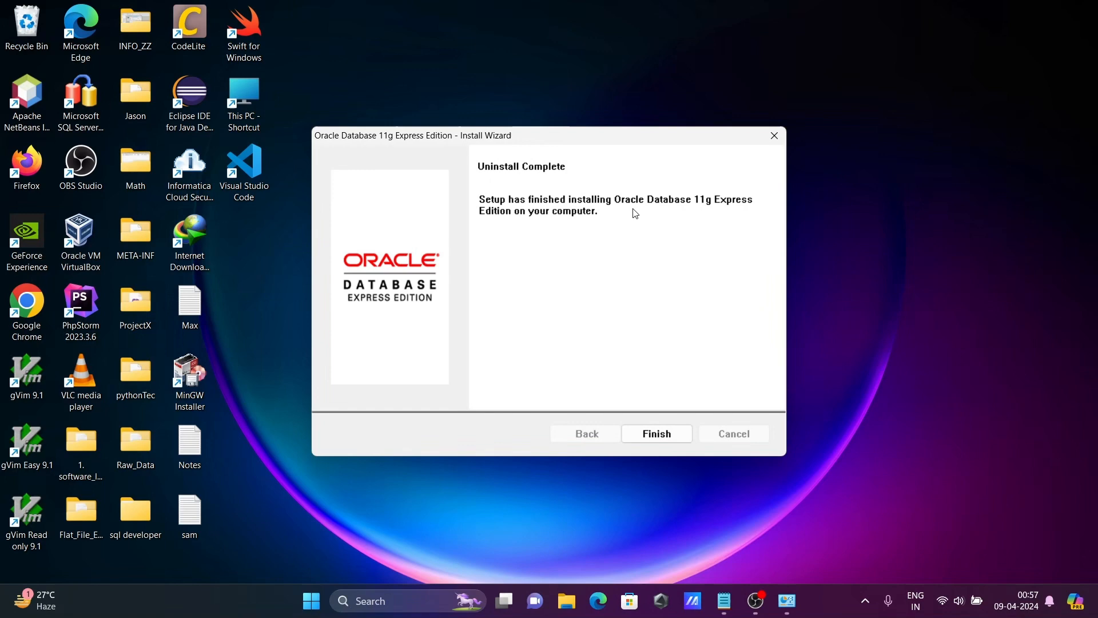
mouse_move(545, 226)
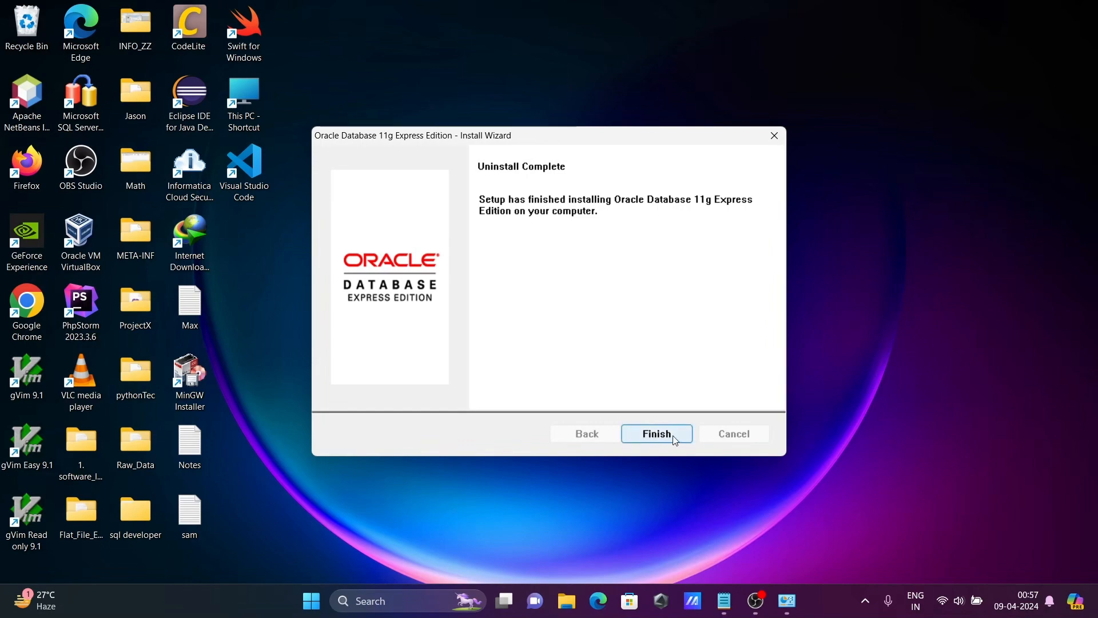
Step: Finish the InstallShield Wizard and close the Programs and Features window
click(656, 433)
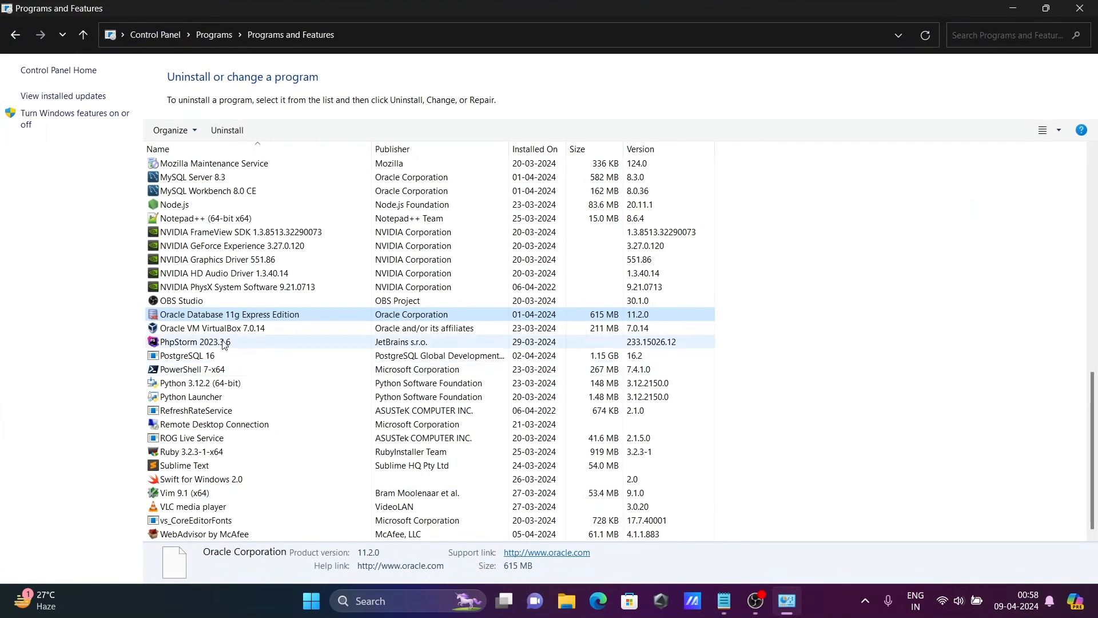
click(180, 301)
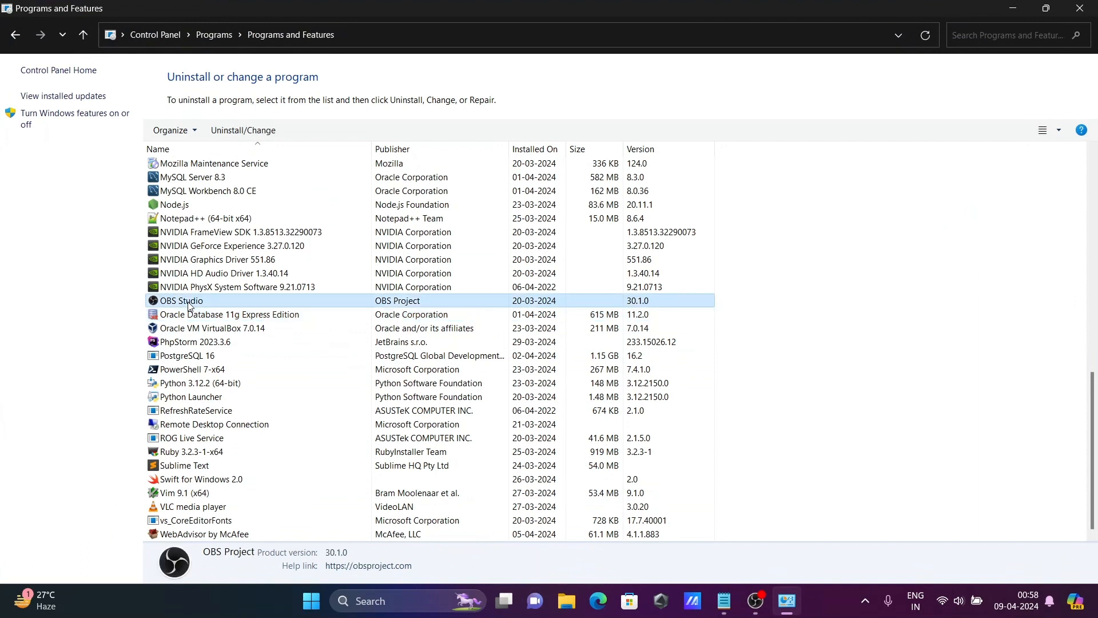
click(228, 314)
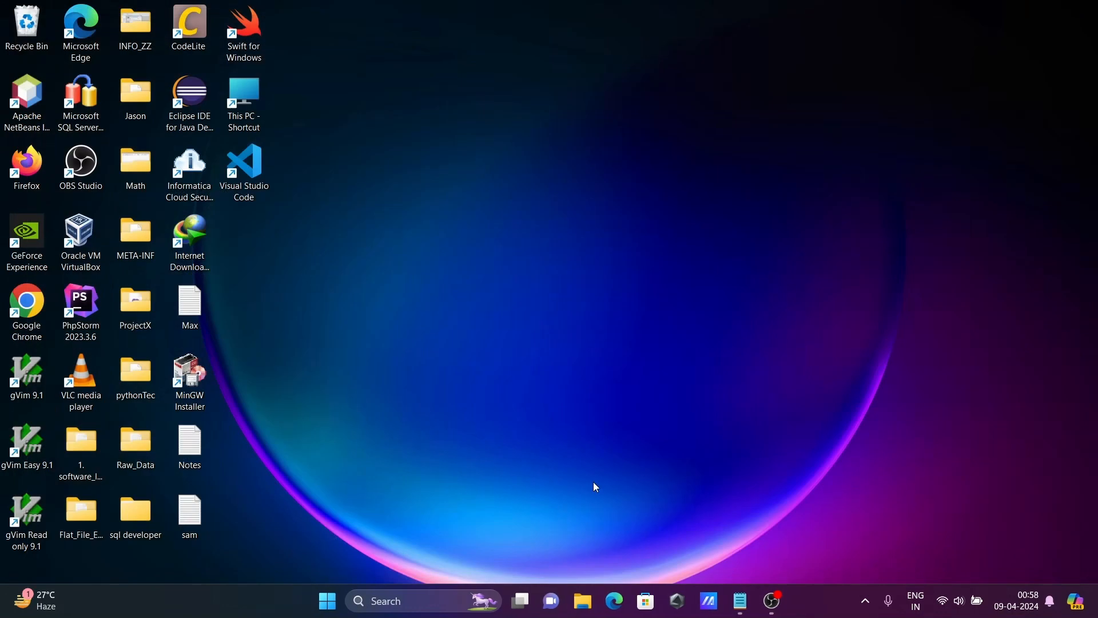
Step: Reopen Control Panel's Uninstall a program list and scroll through it checking for Oracle Database
click(389, 600)
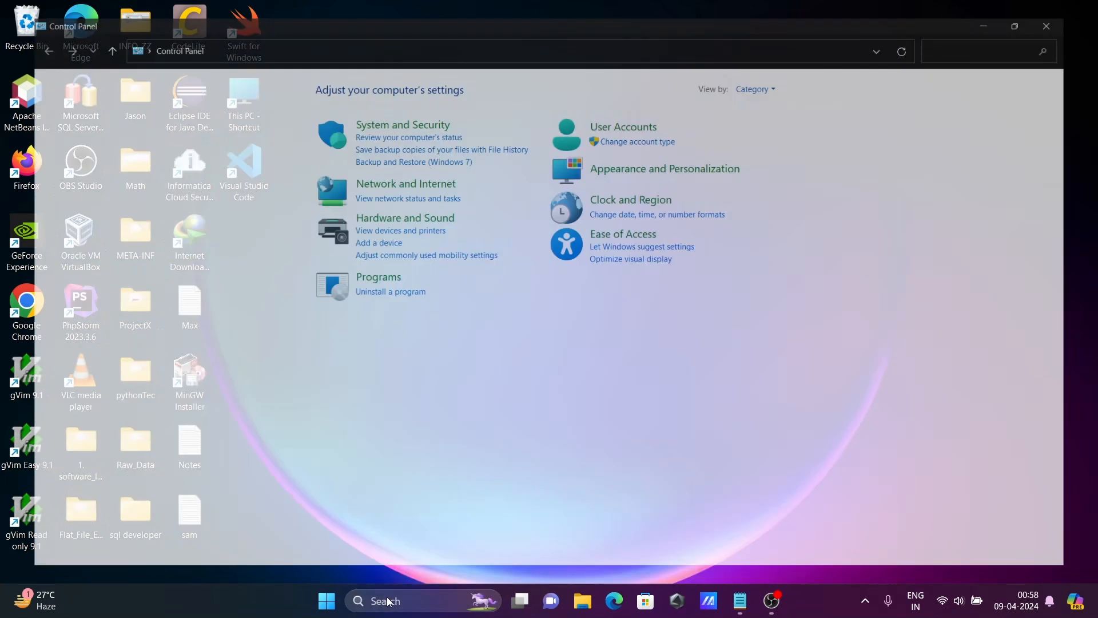
click(391, 291)
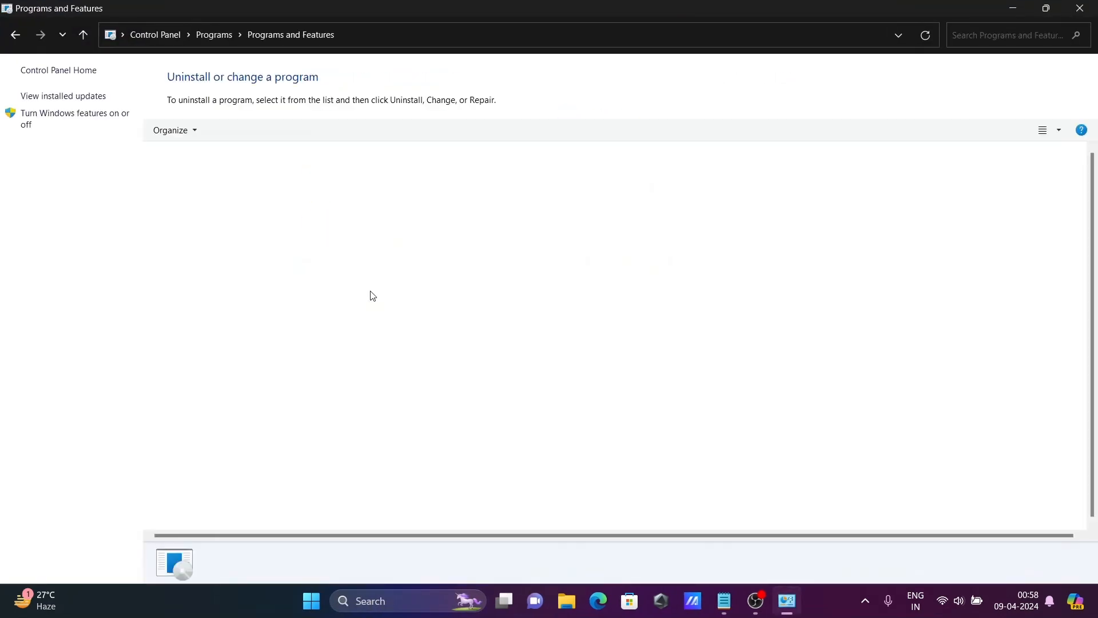
click(189, 287)
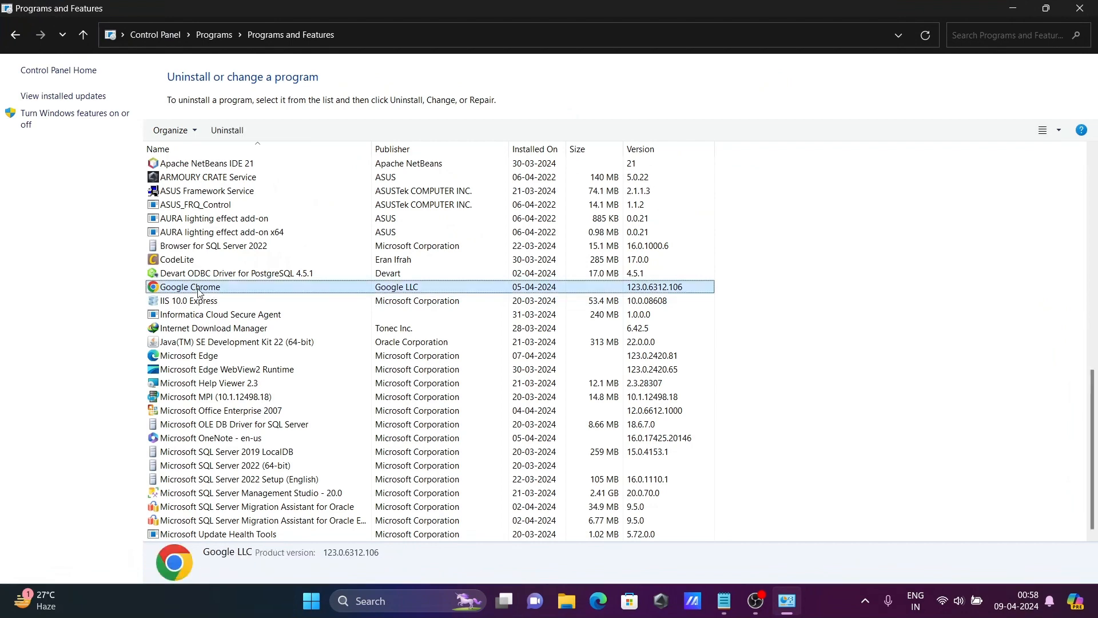
scroll(down, 3)
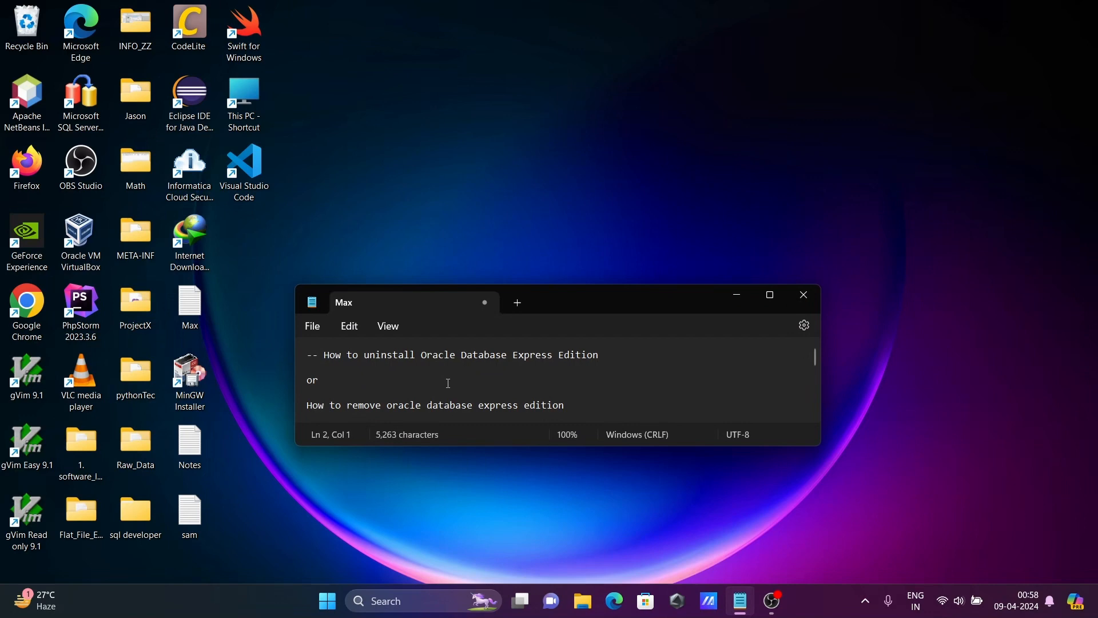
mouse_move(641, 338)
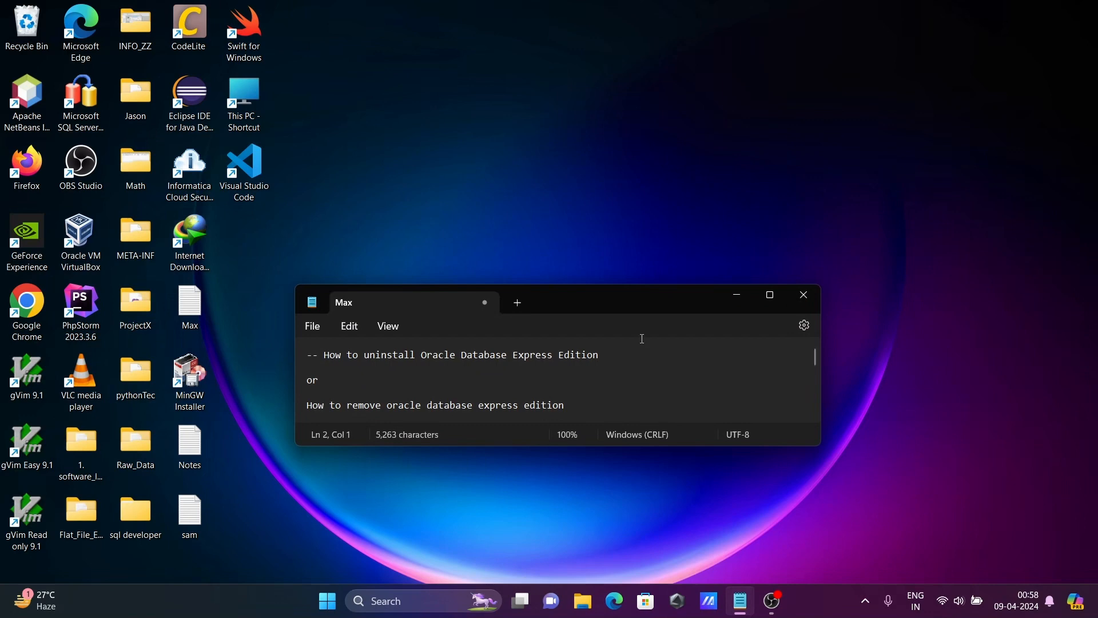